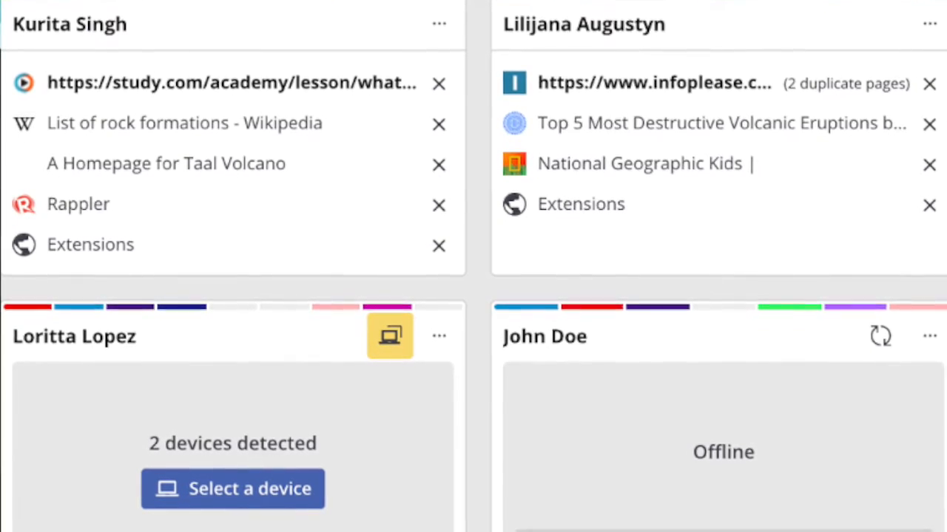
Step: View the signed-in accounts from the profile picture, showing the school account and WC Student
scroll("up", 3)
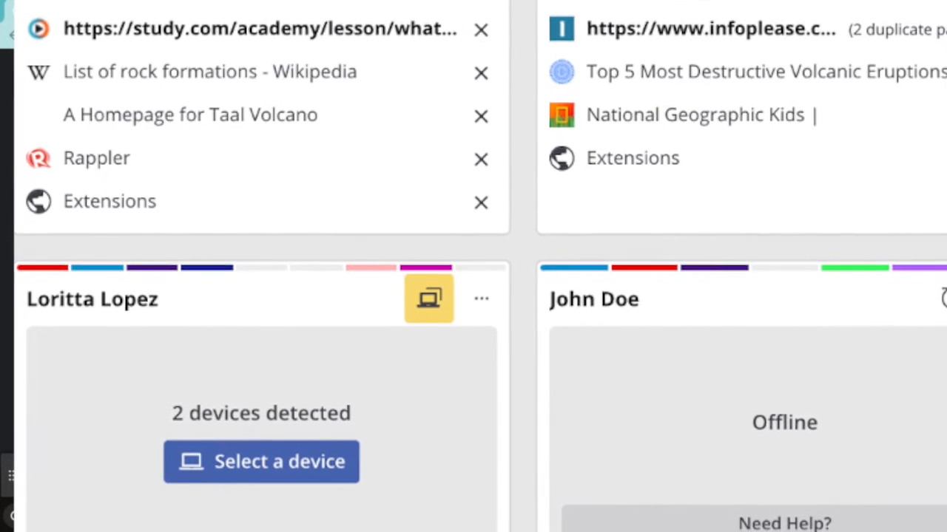
scroll("down", 3)
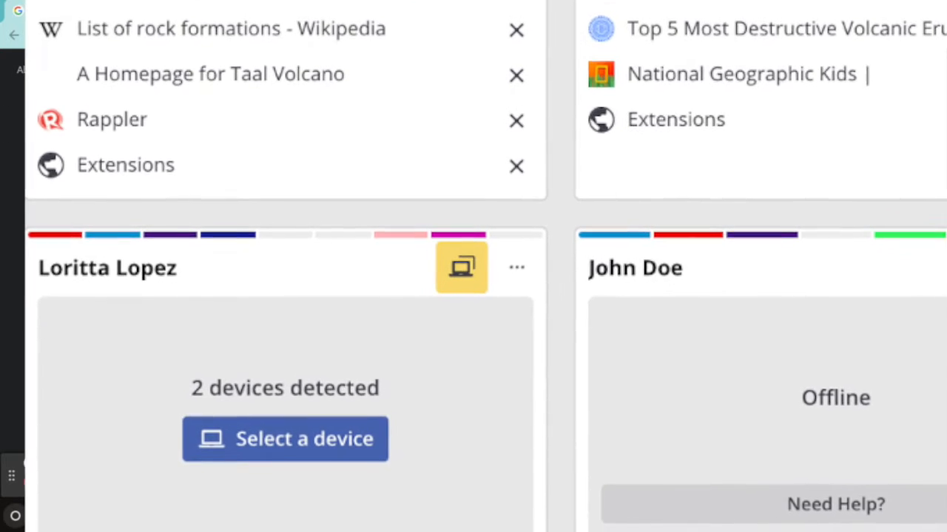
scroll("down", 3)
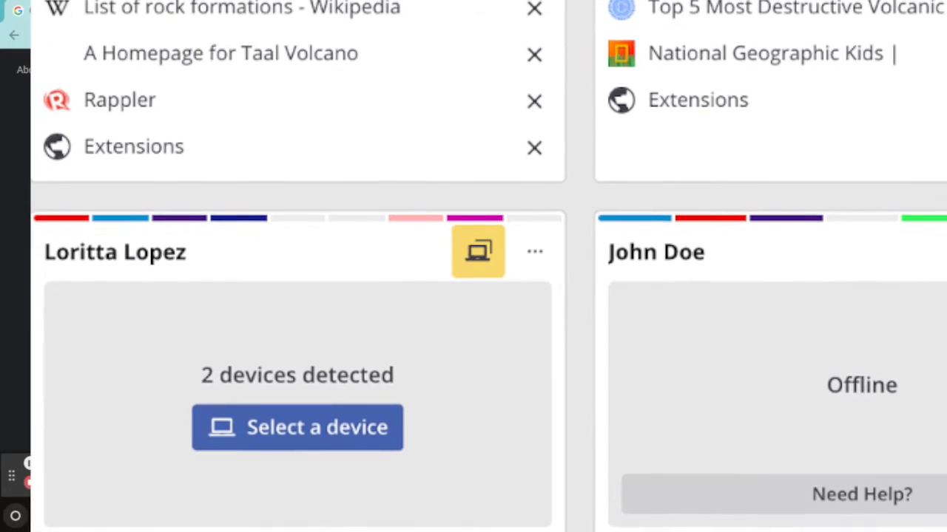
scroll("down", 3)
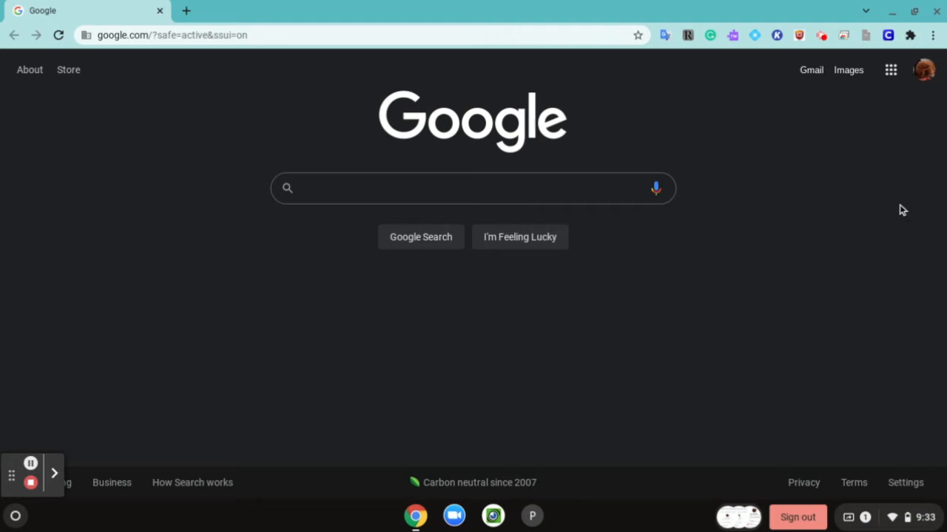
mouse_move(923, 69)
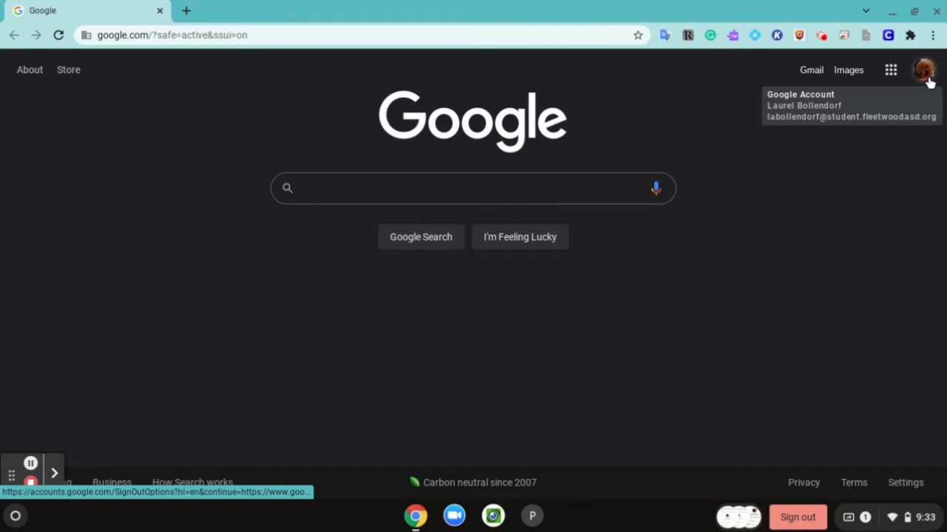
left_click(923, 69)
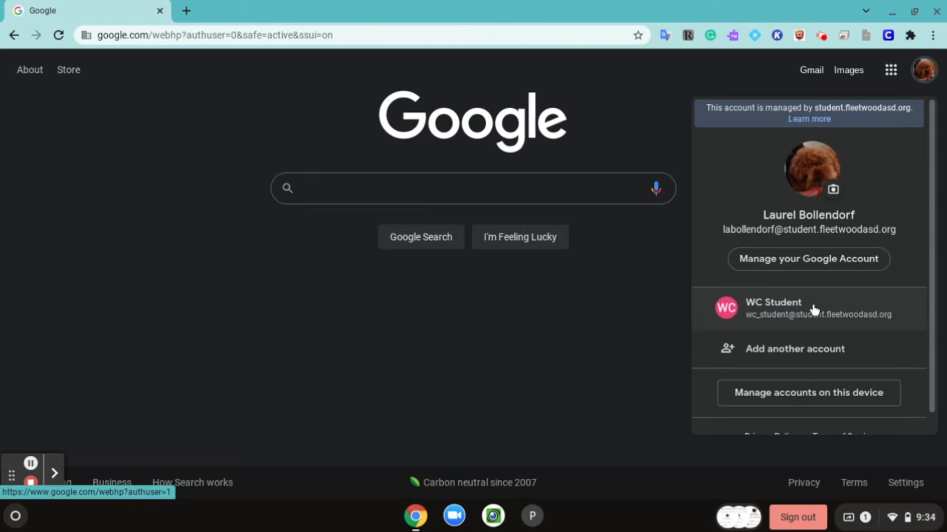
mouse_move(801, 312)
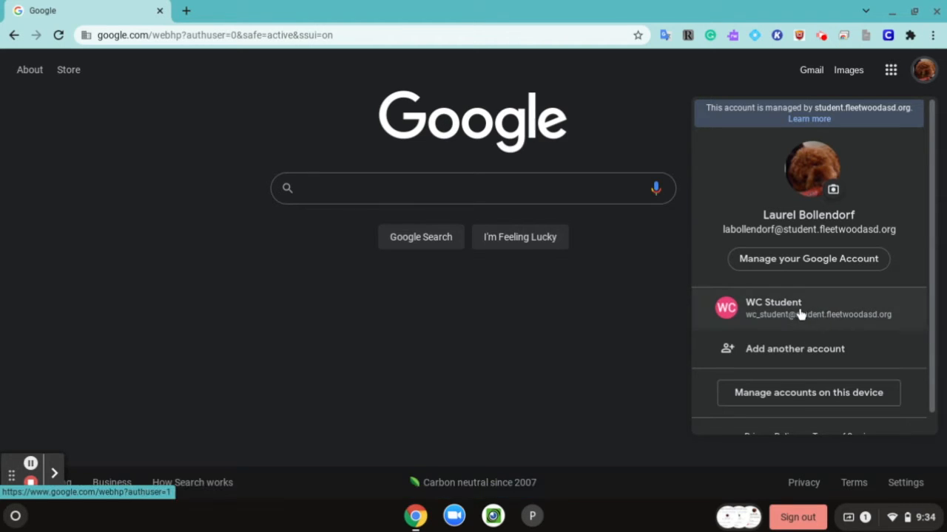
mouse_move(796, 320)
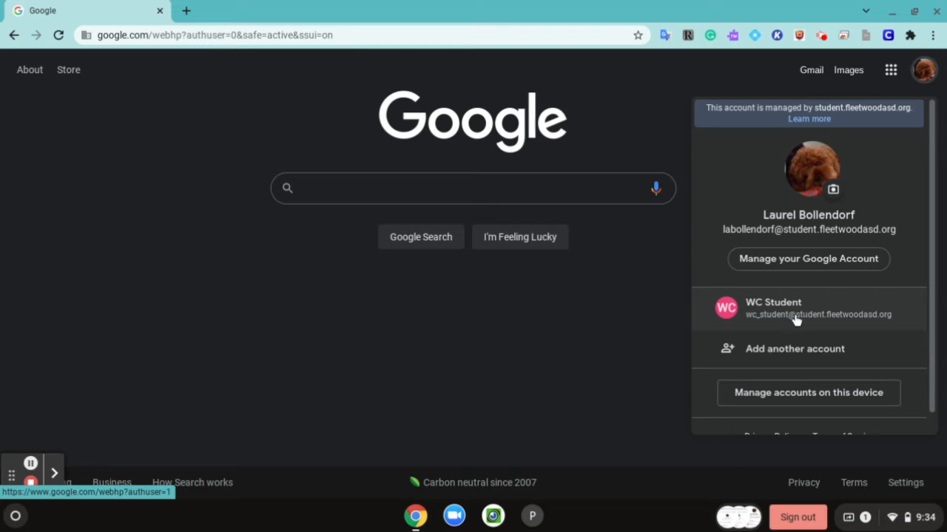
mouse_move(775, 407)
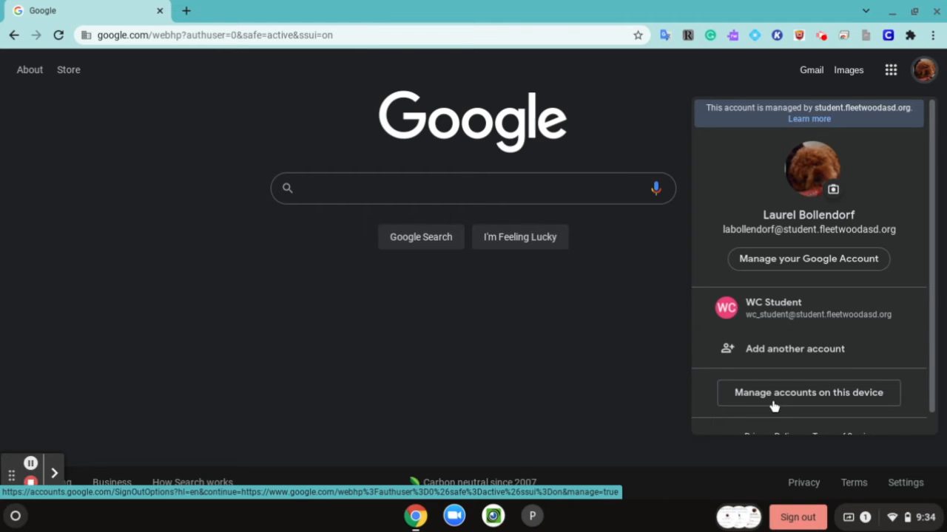
Step: Remove the WC Student account from the device via Manage accounts on this device
left_click(807, 393)
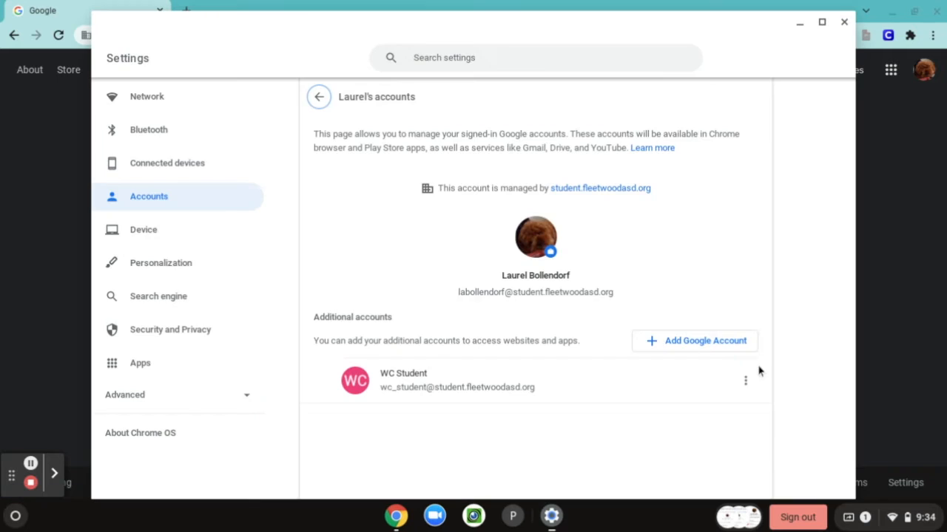
mouse_move(672, 391)
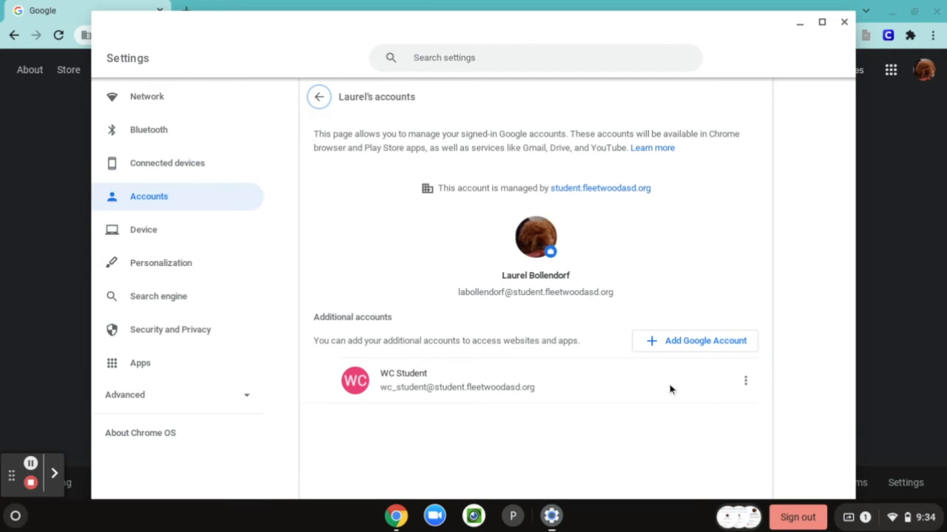
mouse_move(745, 382)
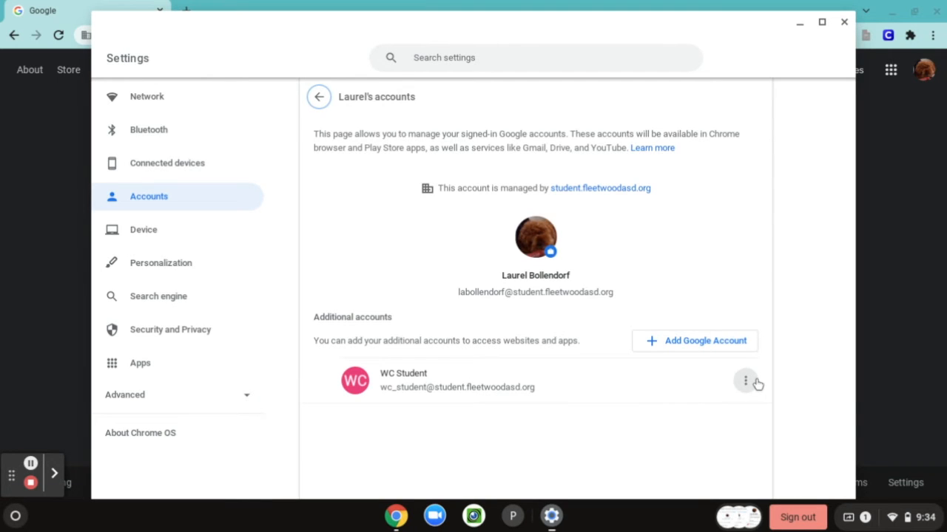
left_click(746, 381)
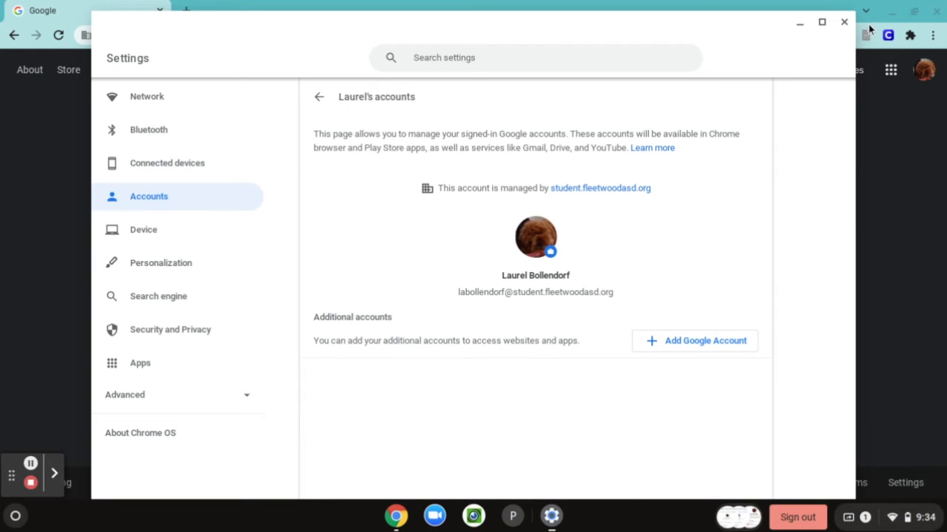
Step: Leave Settings and recheck the profile menu, which still lists WC Student
left_click(843, 22)
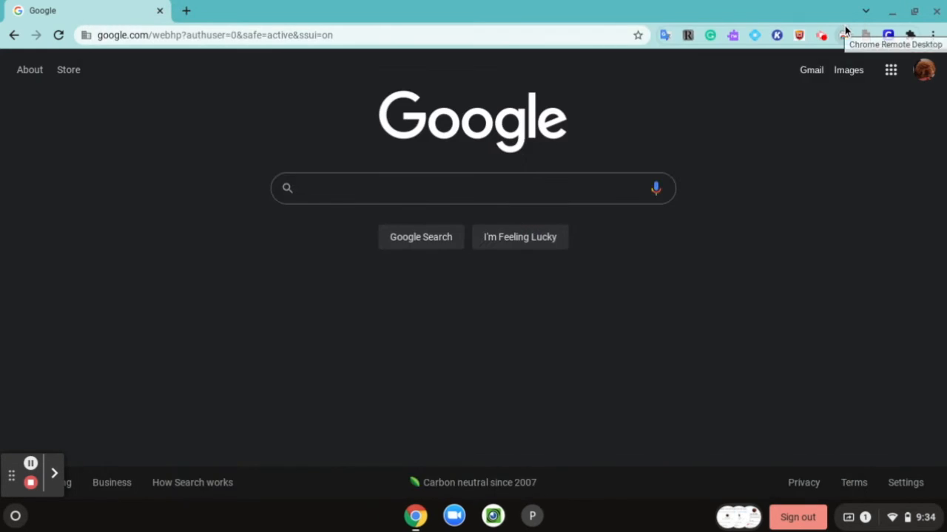
left_click(923, 69)
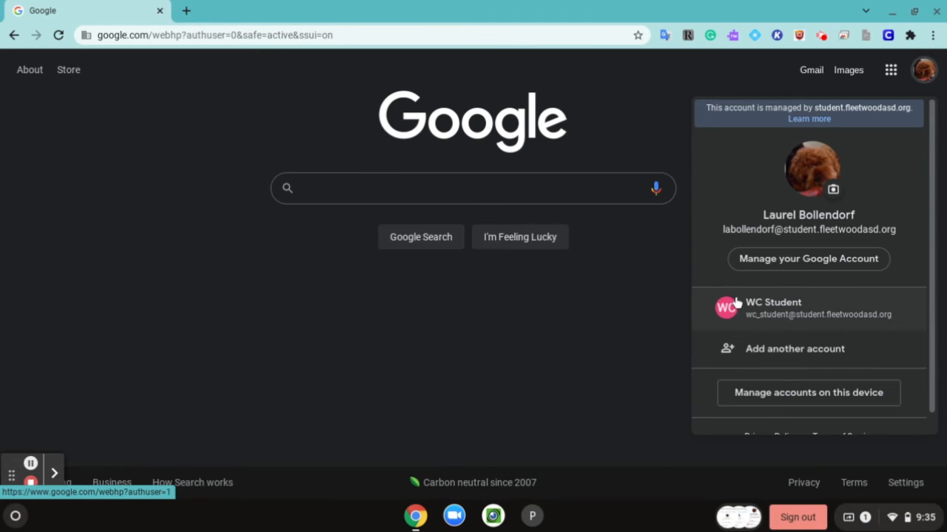
mouse_move(754, 447)
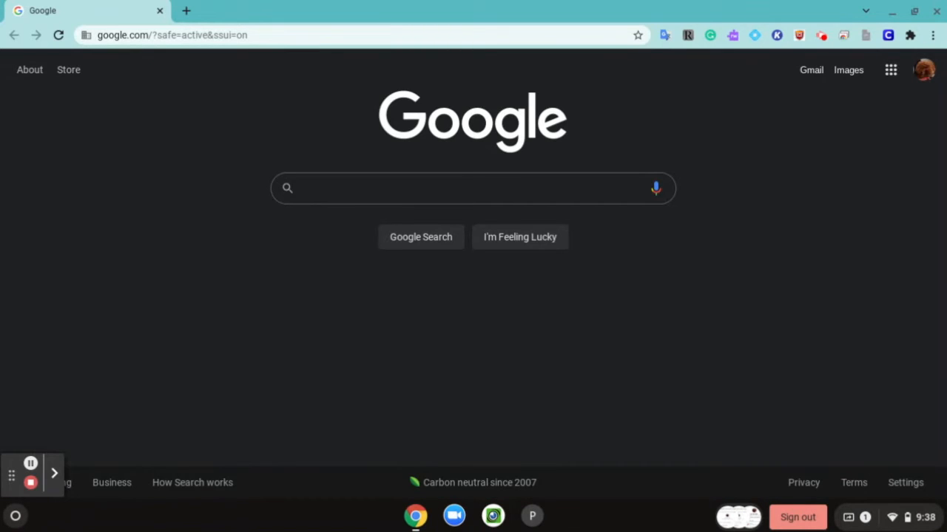
Step: Recheck the profile menu to confirm only the main school account remains
left_click(923, 70)
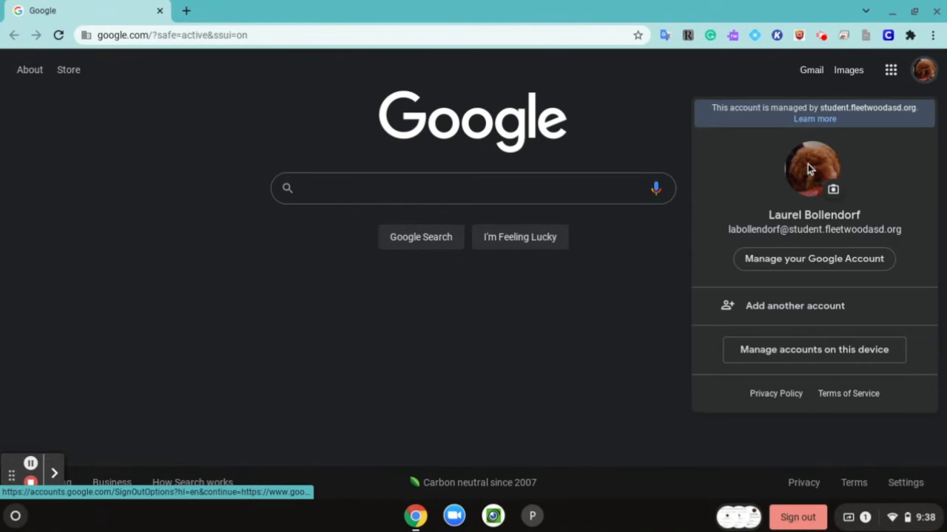
mouse_move(794, 304)
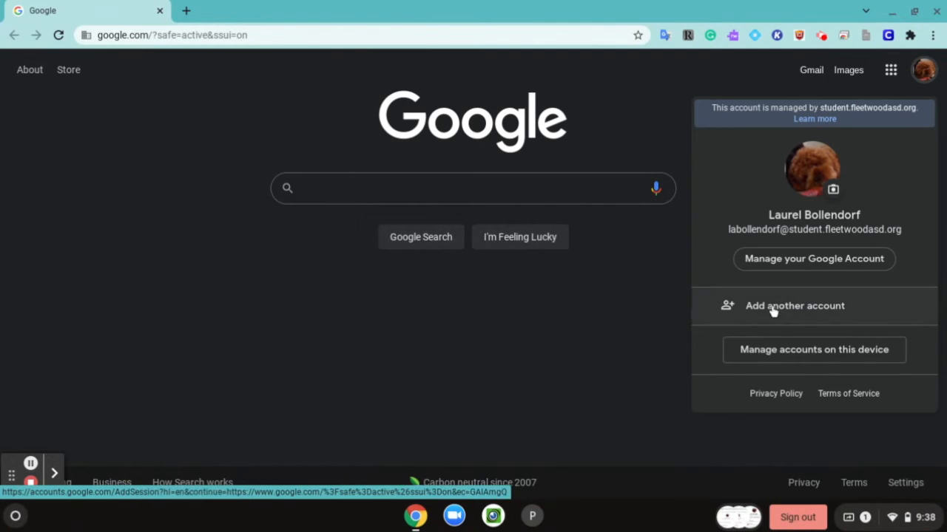
mouse_move(776, 340)
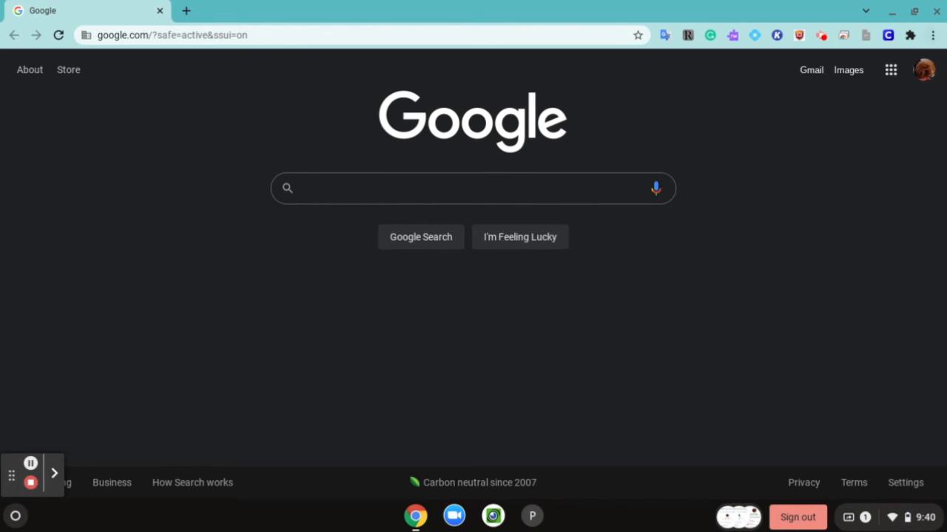
left_click(923, 70)
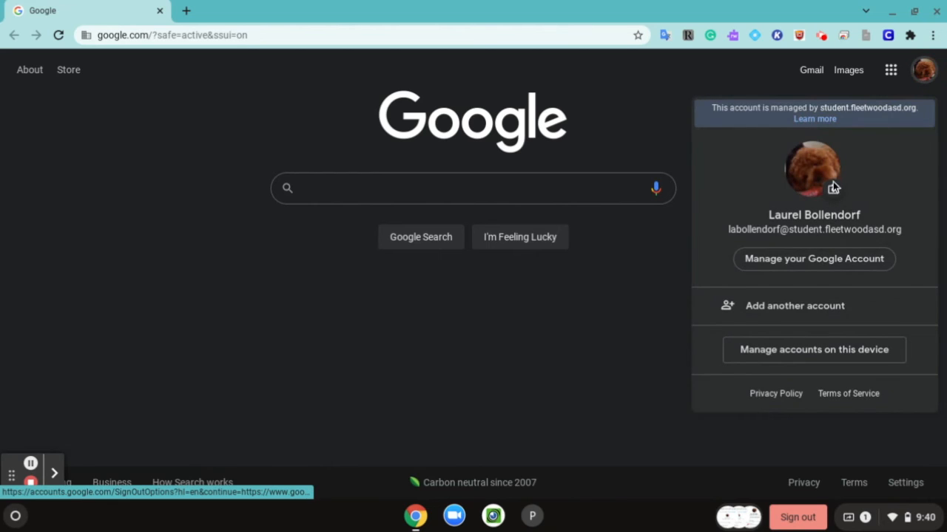
mouse_move(639, 333)
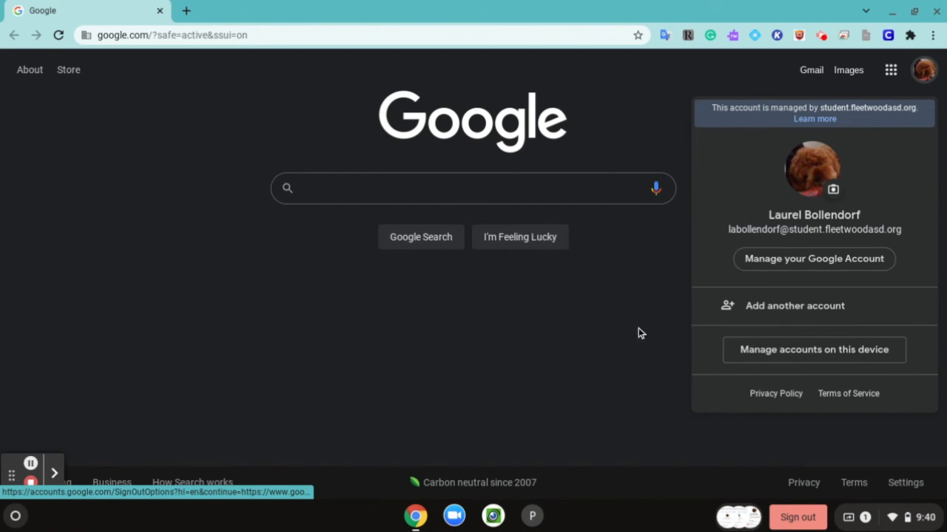
mouse_move(627, 328)
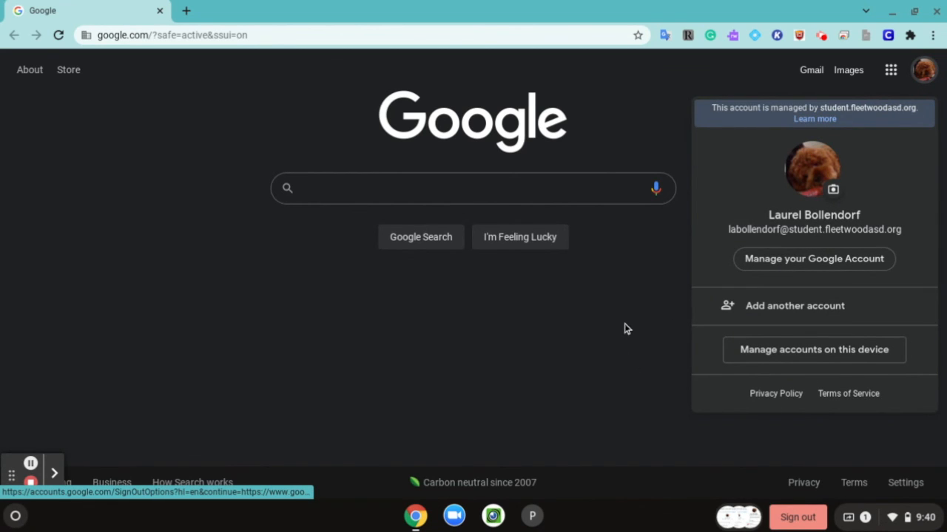